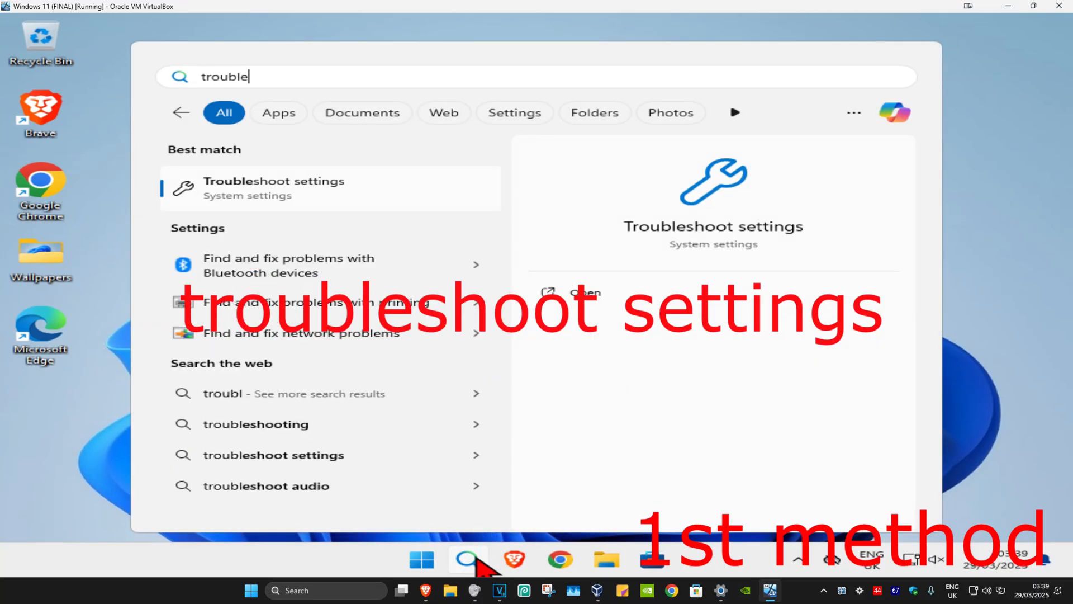
Step: Reach Other troubleshooters via search and run the Network and Internet troubleshooter
{"action": "left_click", "coordinate": [274, 188]}
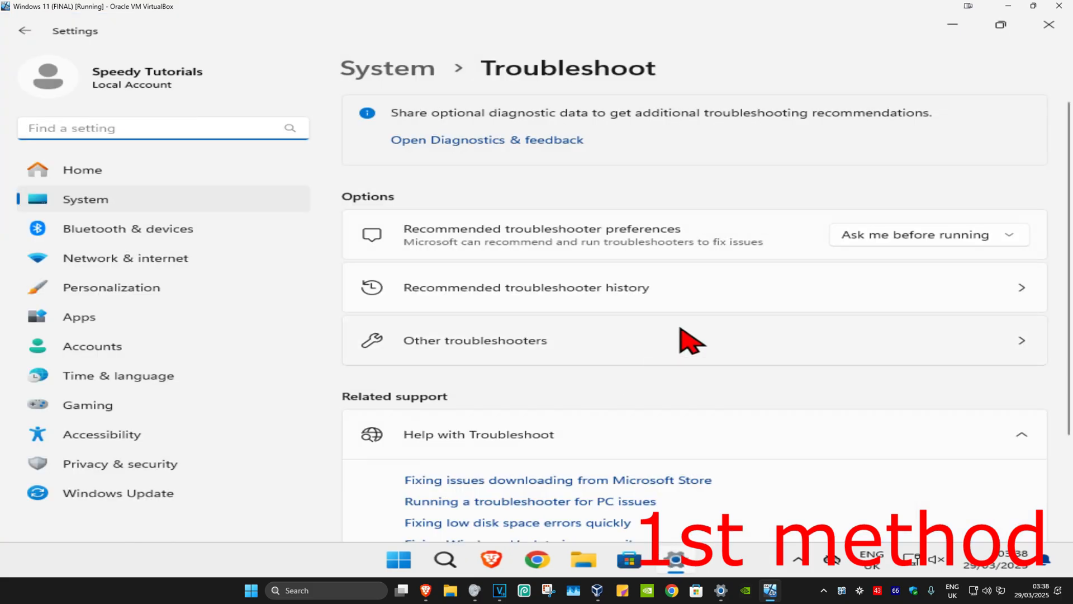
{"action": "mouse_move", "coordinate": [556, 362]}
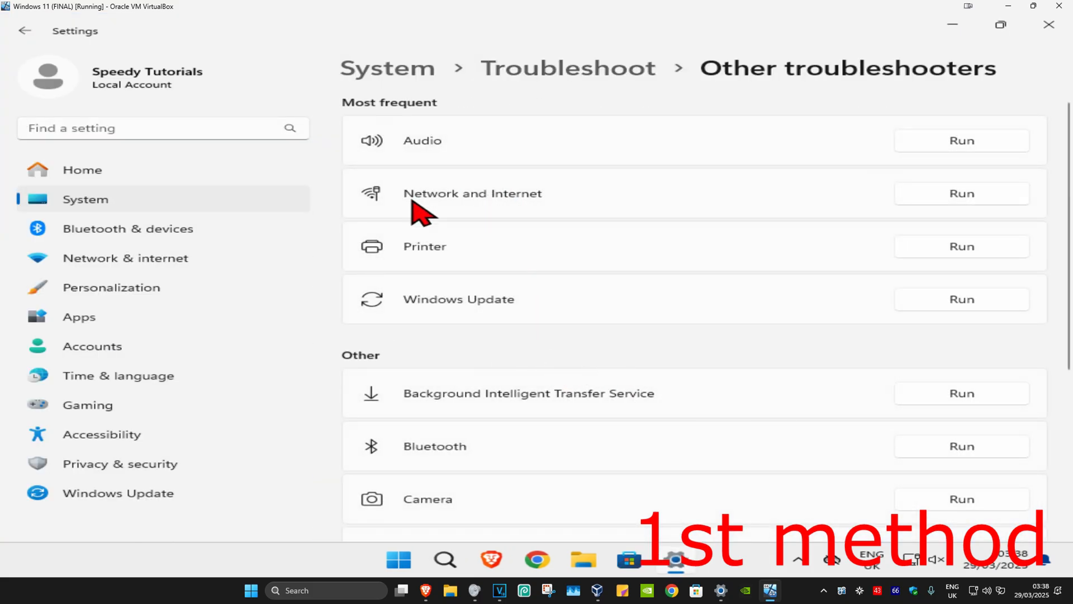
{"action": "left_click", "coordinate": [962, 194]}
{"action": "type", "text": "view"}
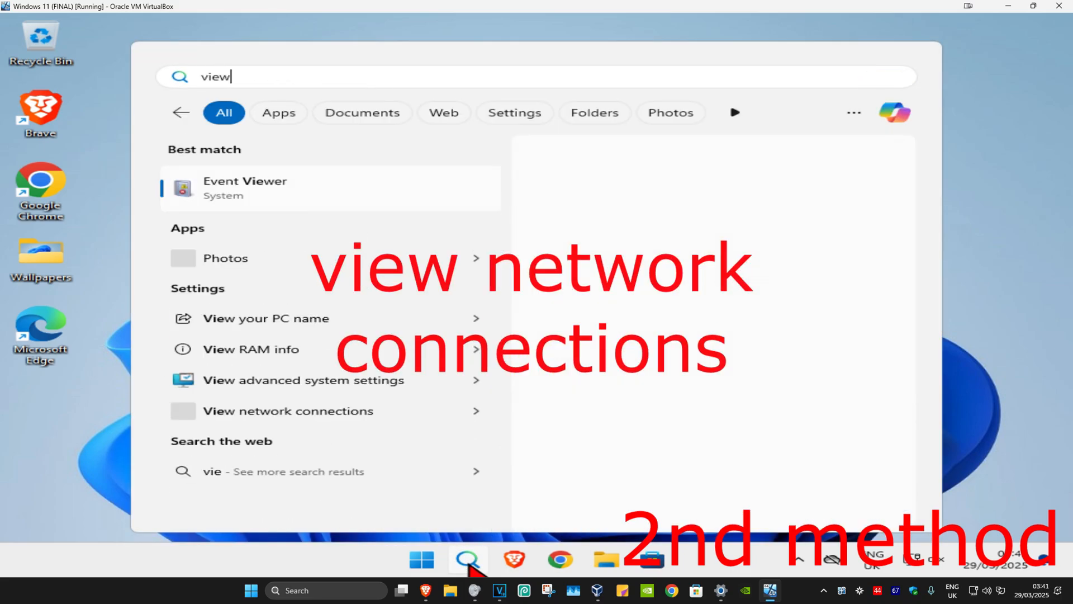
Step: Search 'network connections', open the list and show the Ethernet adapter's status
{"action": "type", "text": "network connections"}
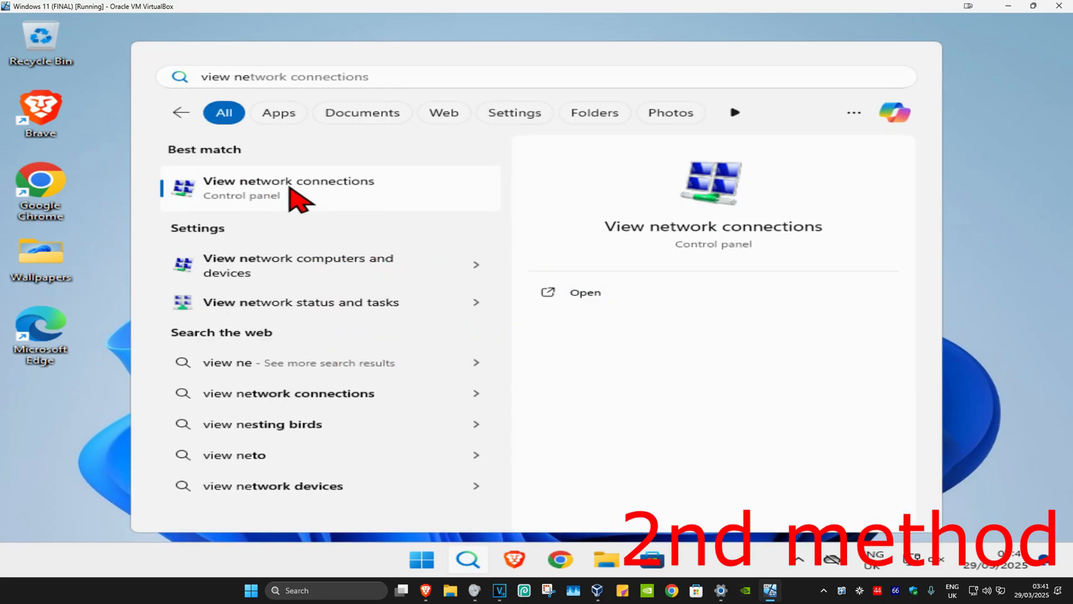
{"action": "left_click", "coordinate": [288, 188]}
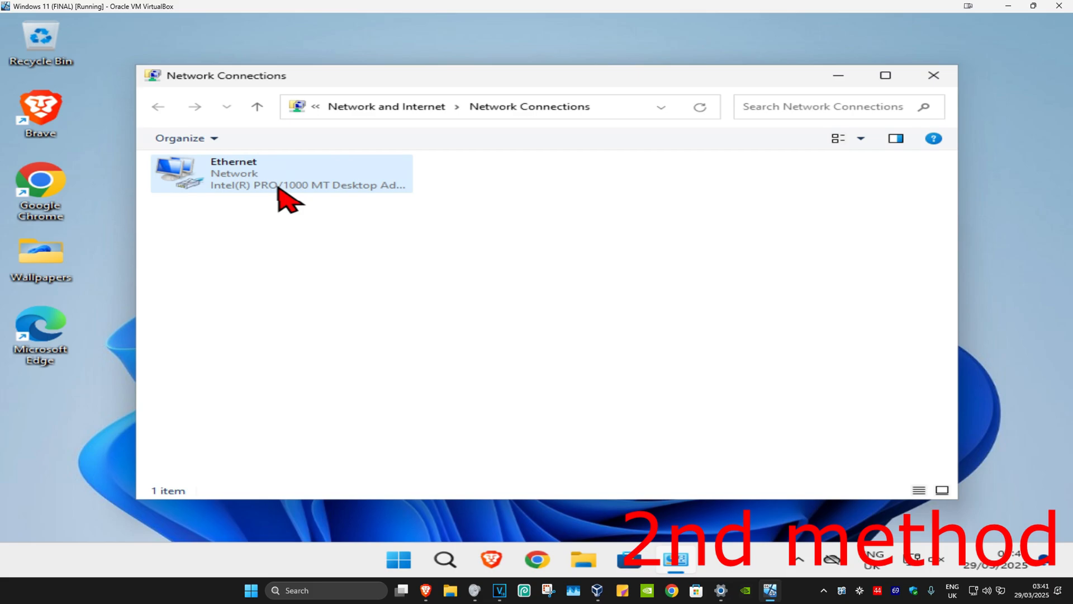
{"action": "double_click", "coordinate": [281, 172]}
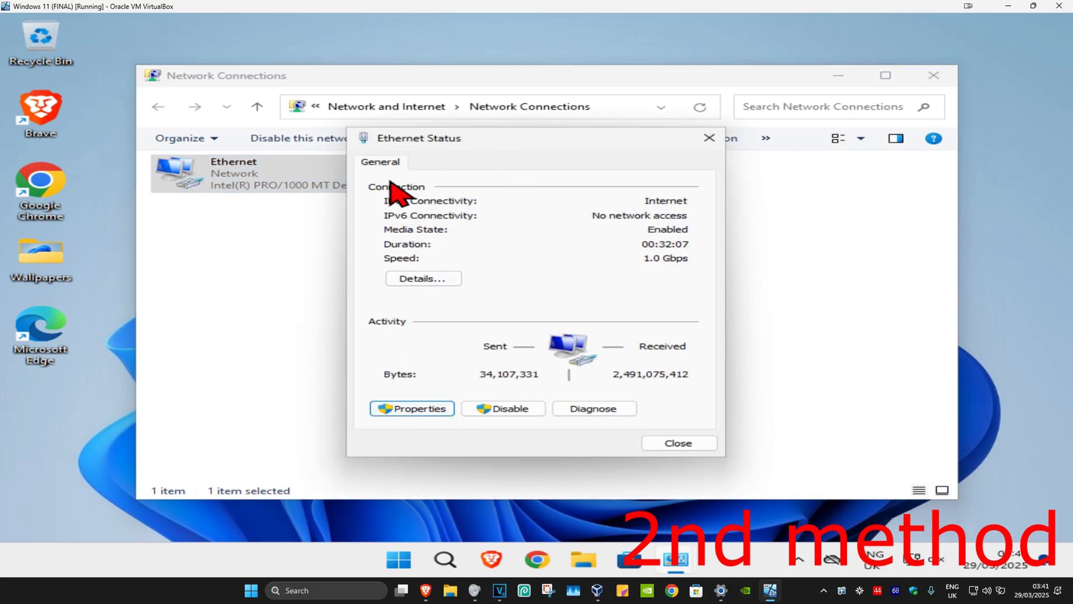
Step: Set Ethernet IPv4 to automatic IP and DNS, then launch an administrator Command Prompt
{"action": "left_click", "coordinate": [412, 408]}
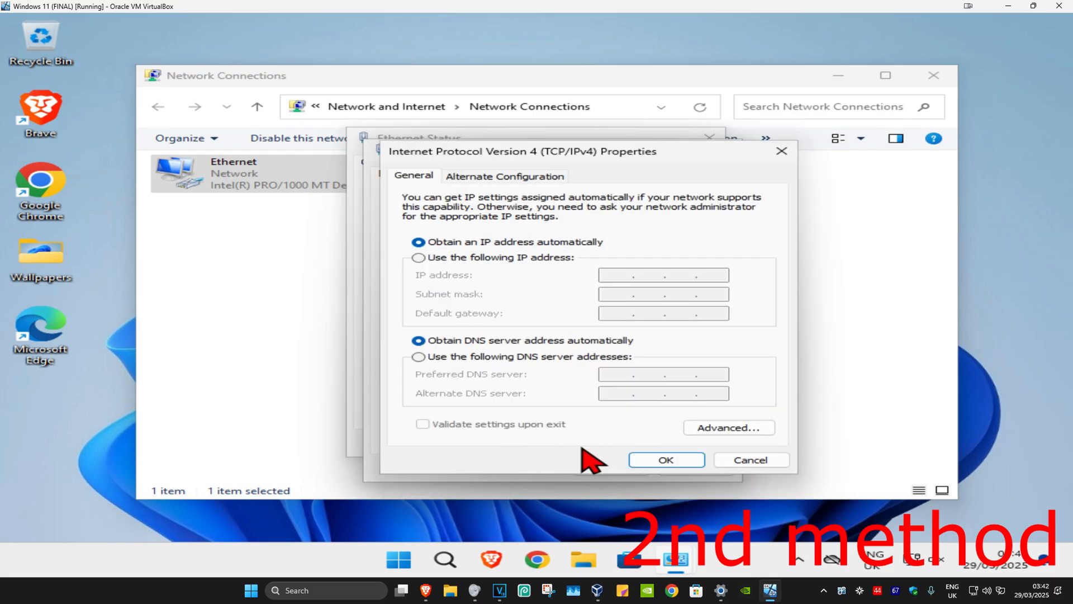
{"action": "mouse_move", "coordinate": [489, 383]}
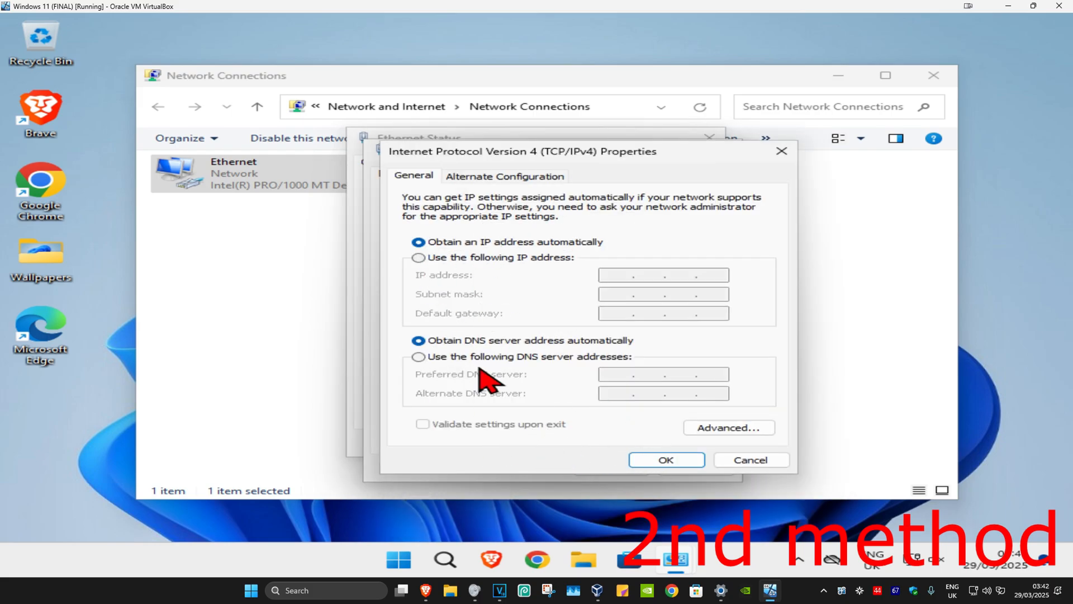
{"action": "mouse_move", "coordinate": [603, 249]}
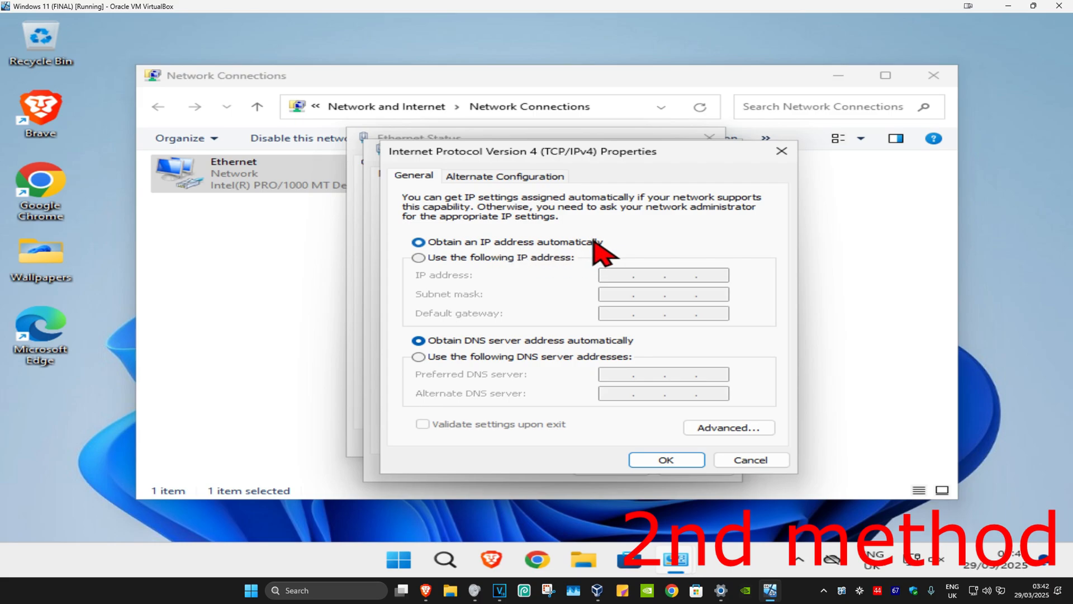
{"action": "mouse_move", "coordinate": [613, 356]}
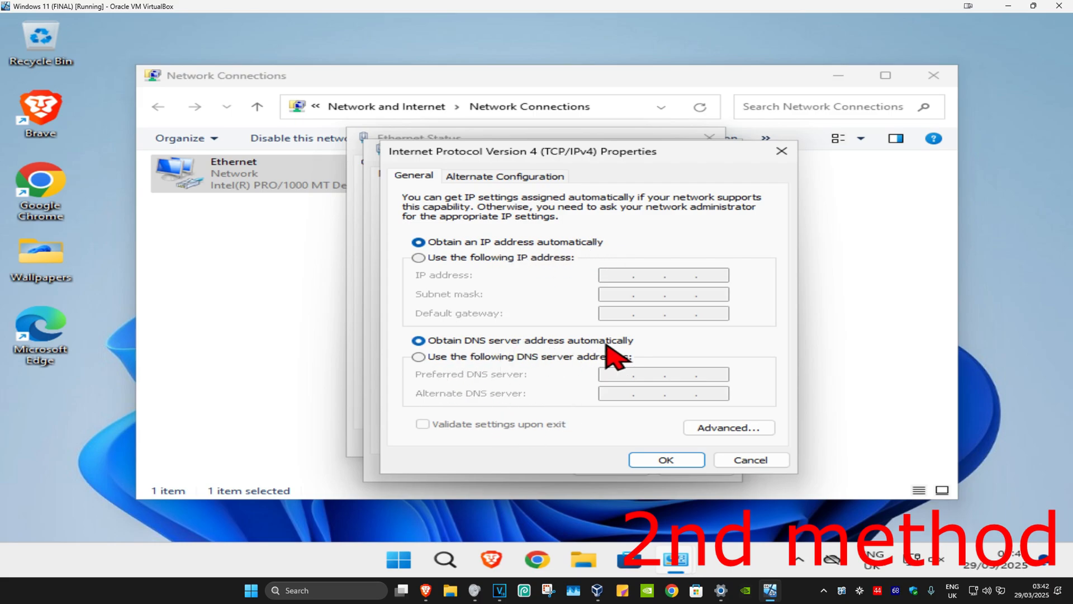
{"action": "mouse_move", "coordinate": [506, 236]}
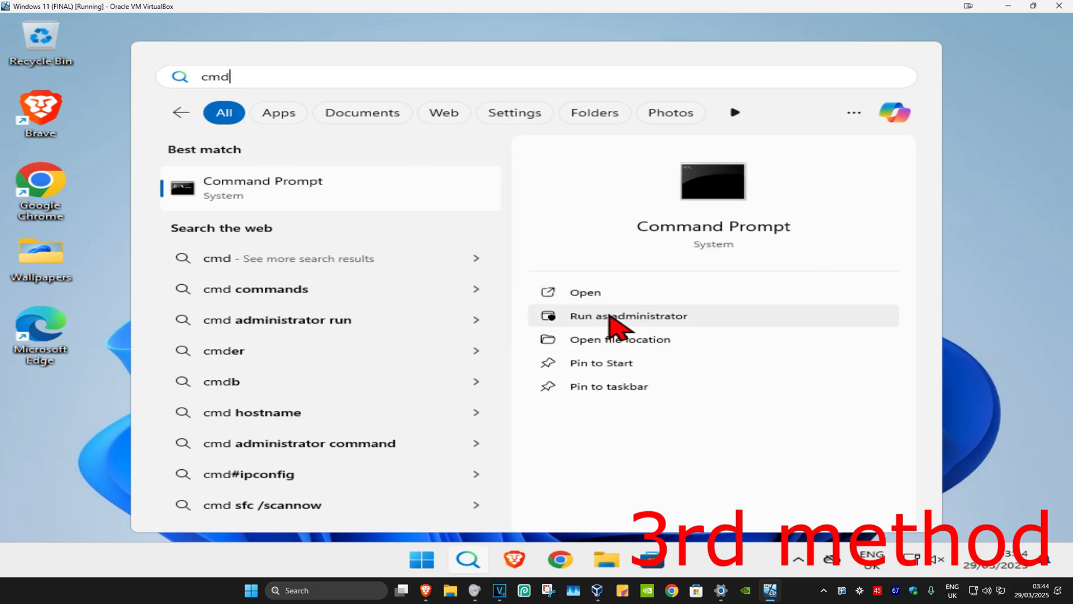
{"action": "left_click", "coordinate": [627, 316]}
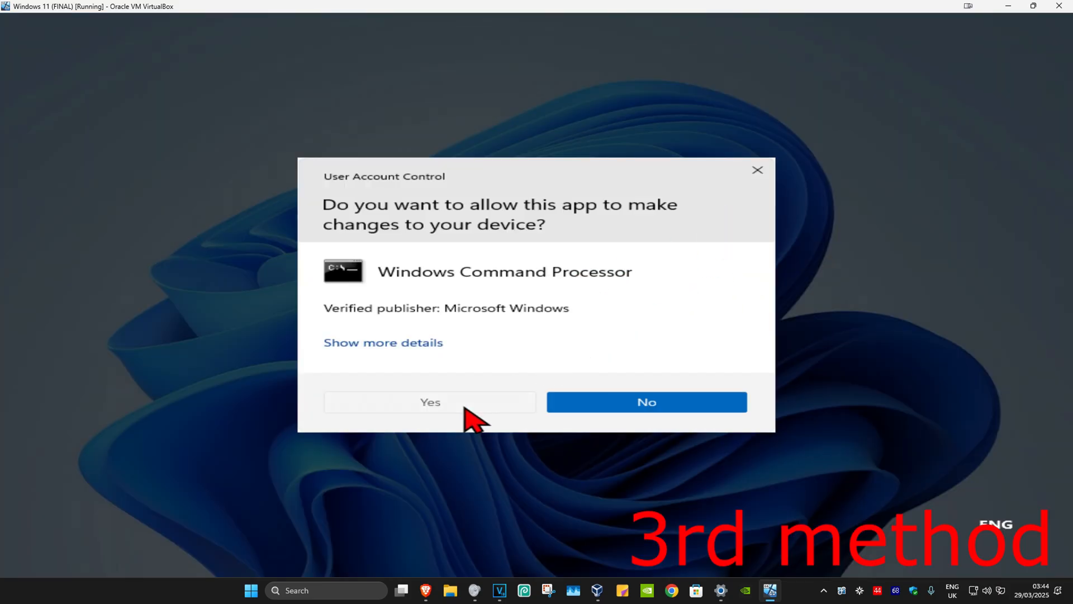
{"action": "left_click", "coordinate": [429, 401]}
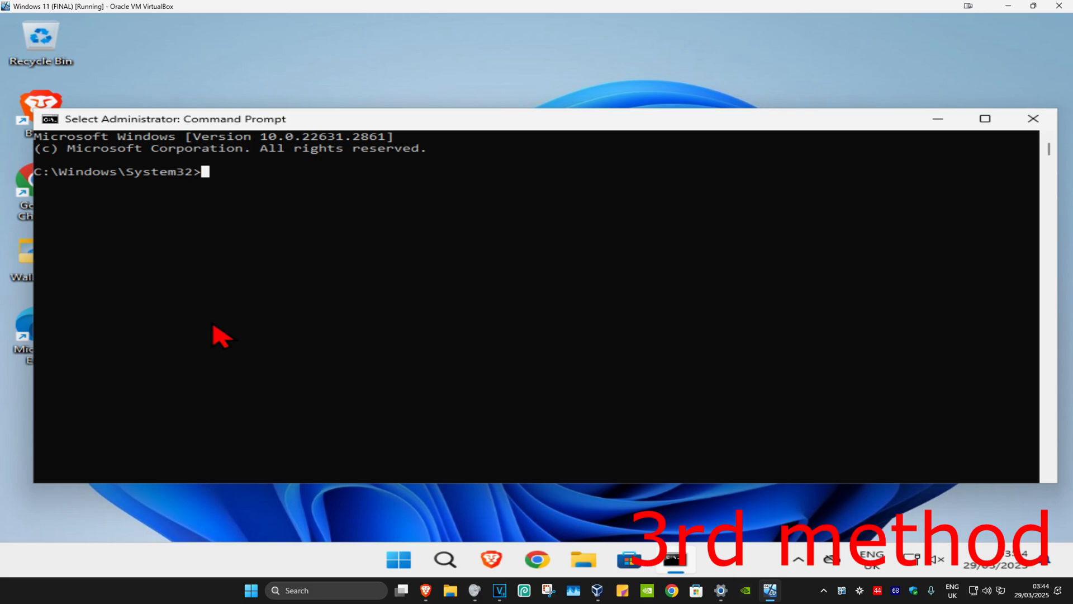
Step: Run ipconfig /flushdns and begin entering netsh winsock reset
{"action": "type", "text": "ipconfig"}
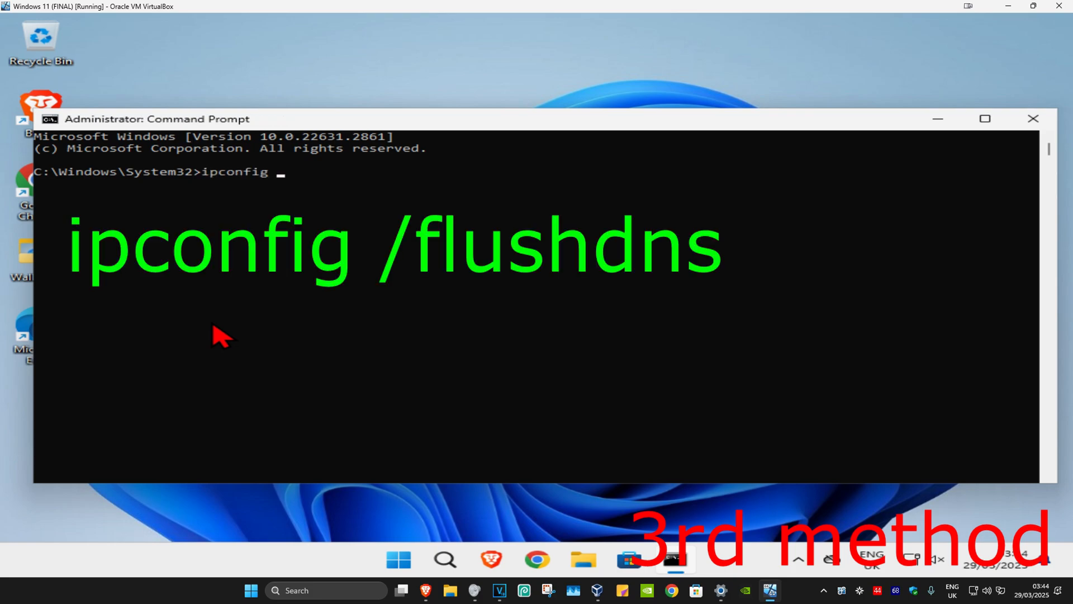
{"action": "type", "text": "/flushdns"}
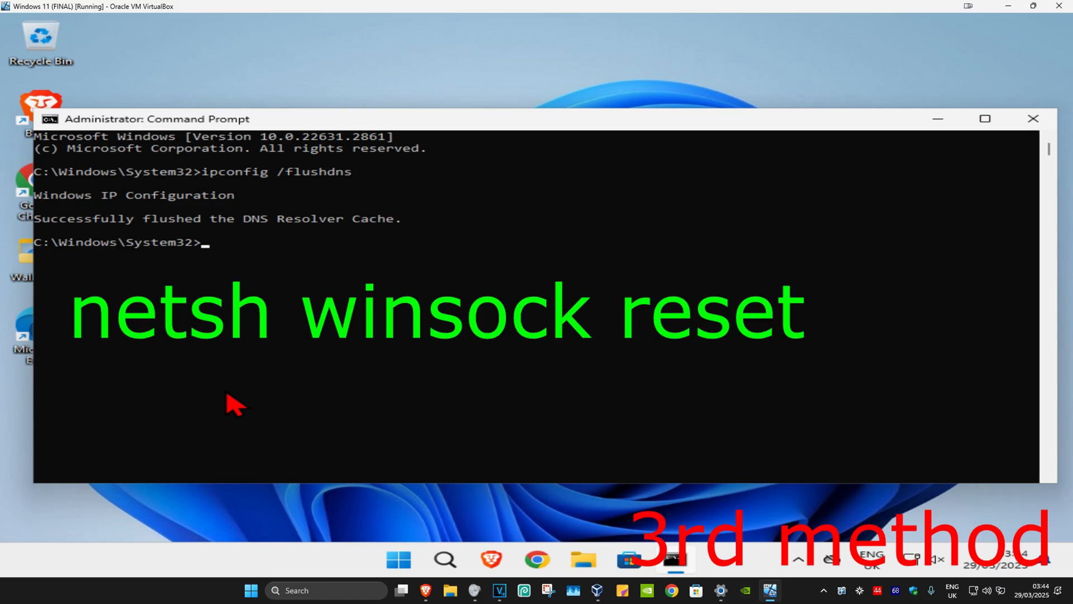
{"action": "type", "text": "netsh winso"}
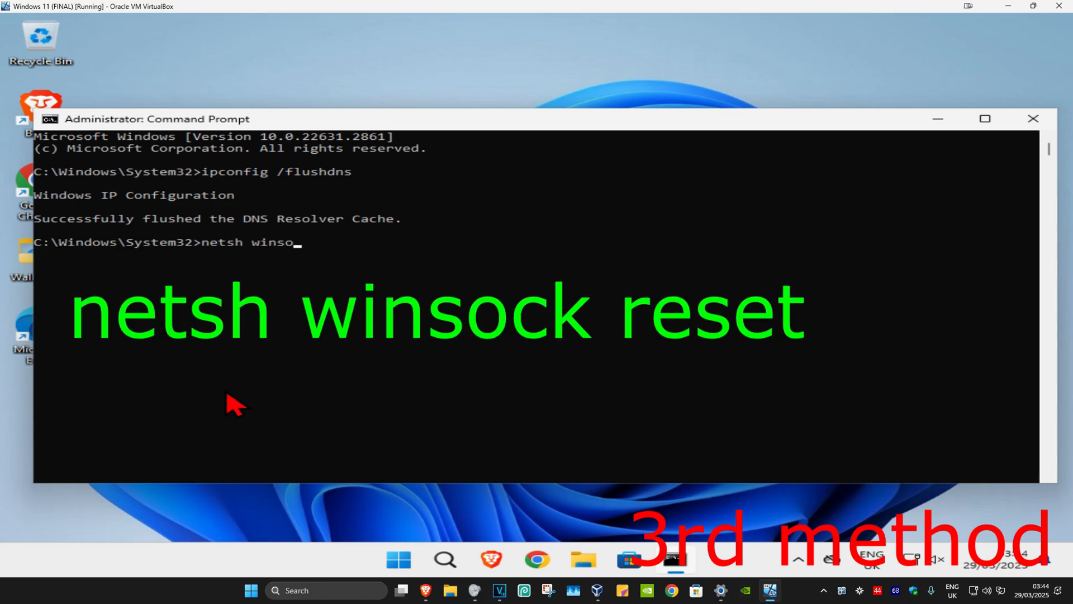